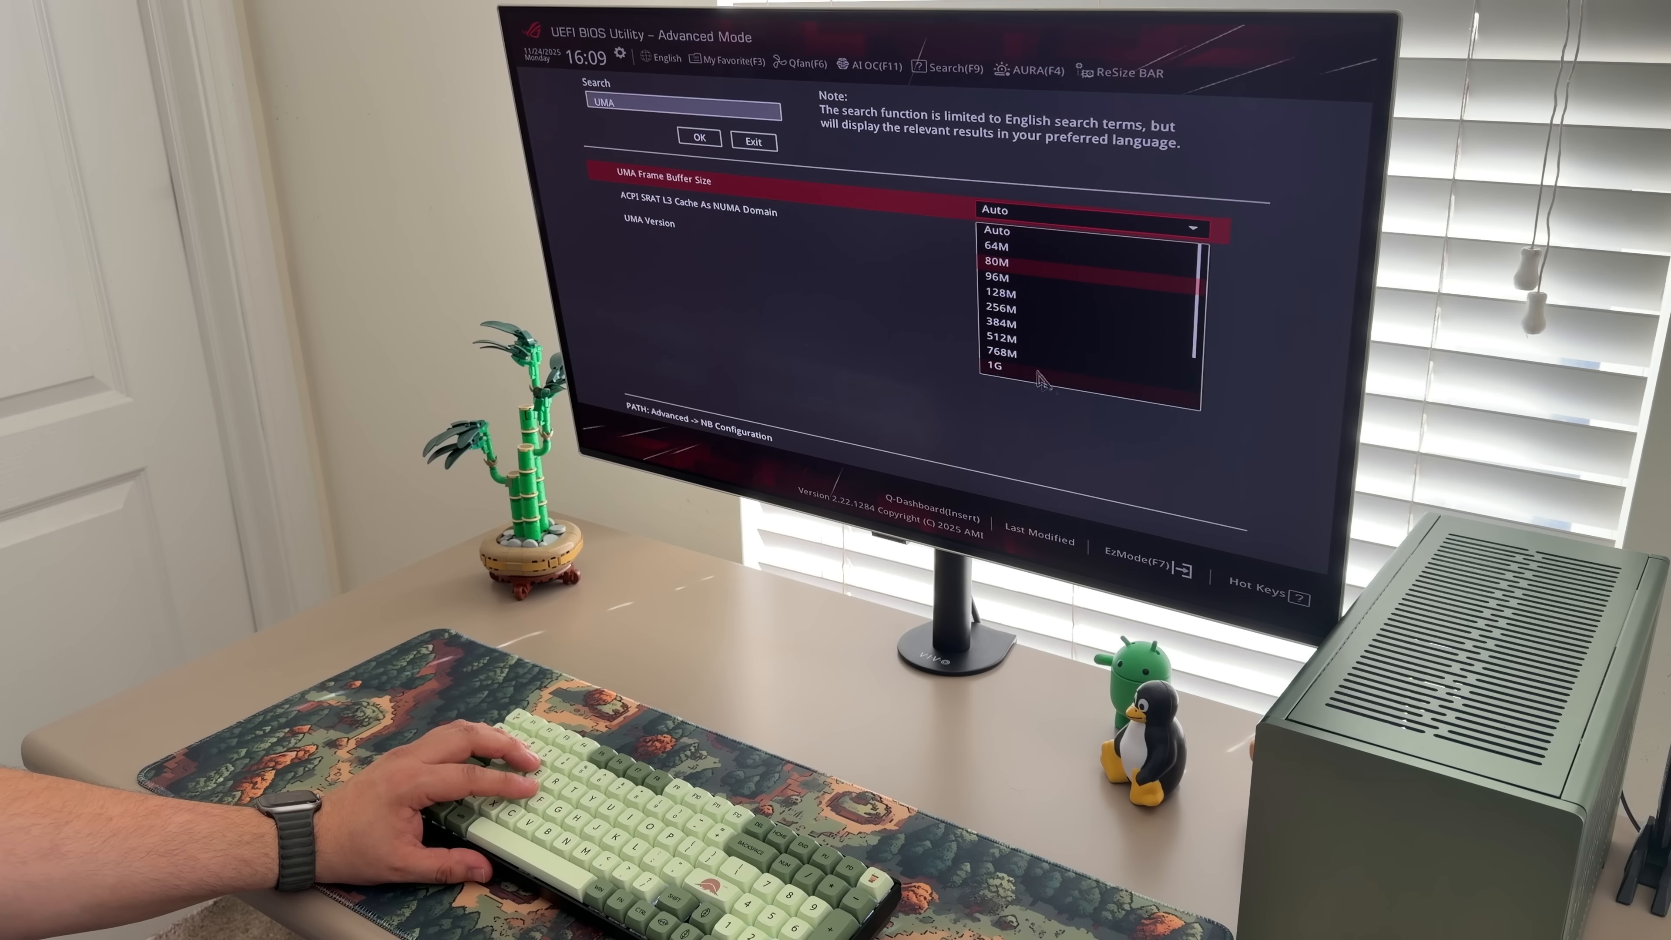
Set UMA Frame Buffer Size to 1G and confirm Save Changes & Reset.
{"action": "left_click", "coordinate": [996, 365]}
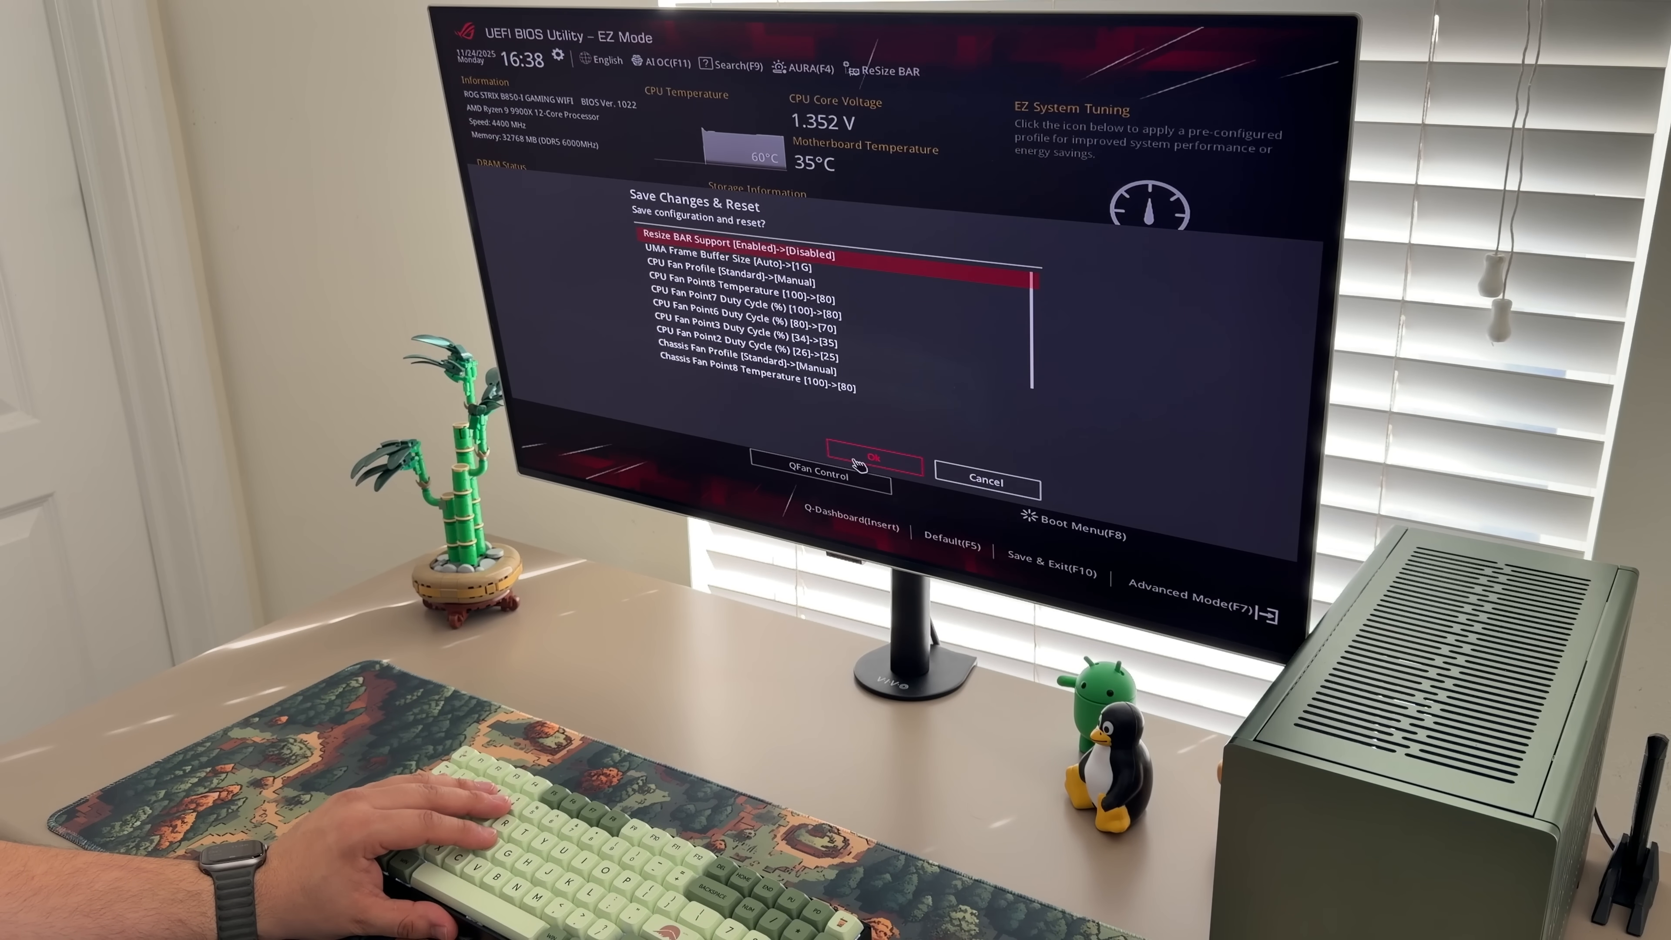
{"action": "left_click", "coordinate": [866, 457]}
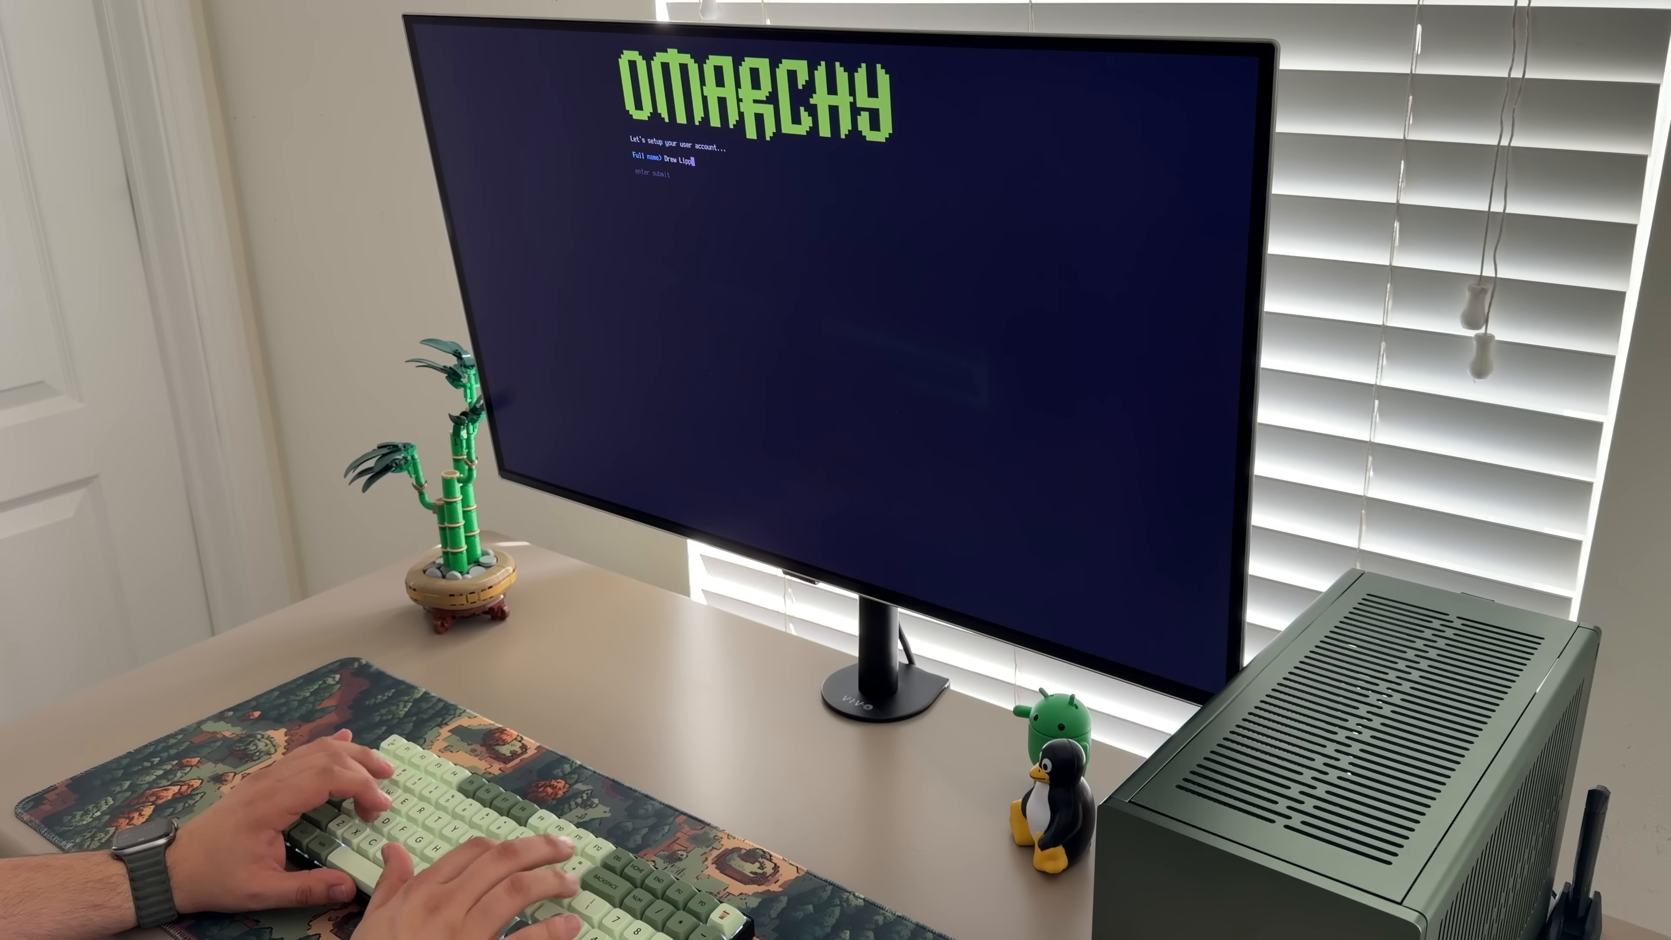
Confirm the entered full name to continue the user account setup.
{"action": "key", "text": "Return"}
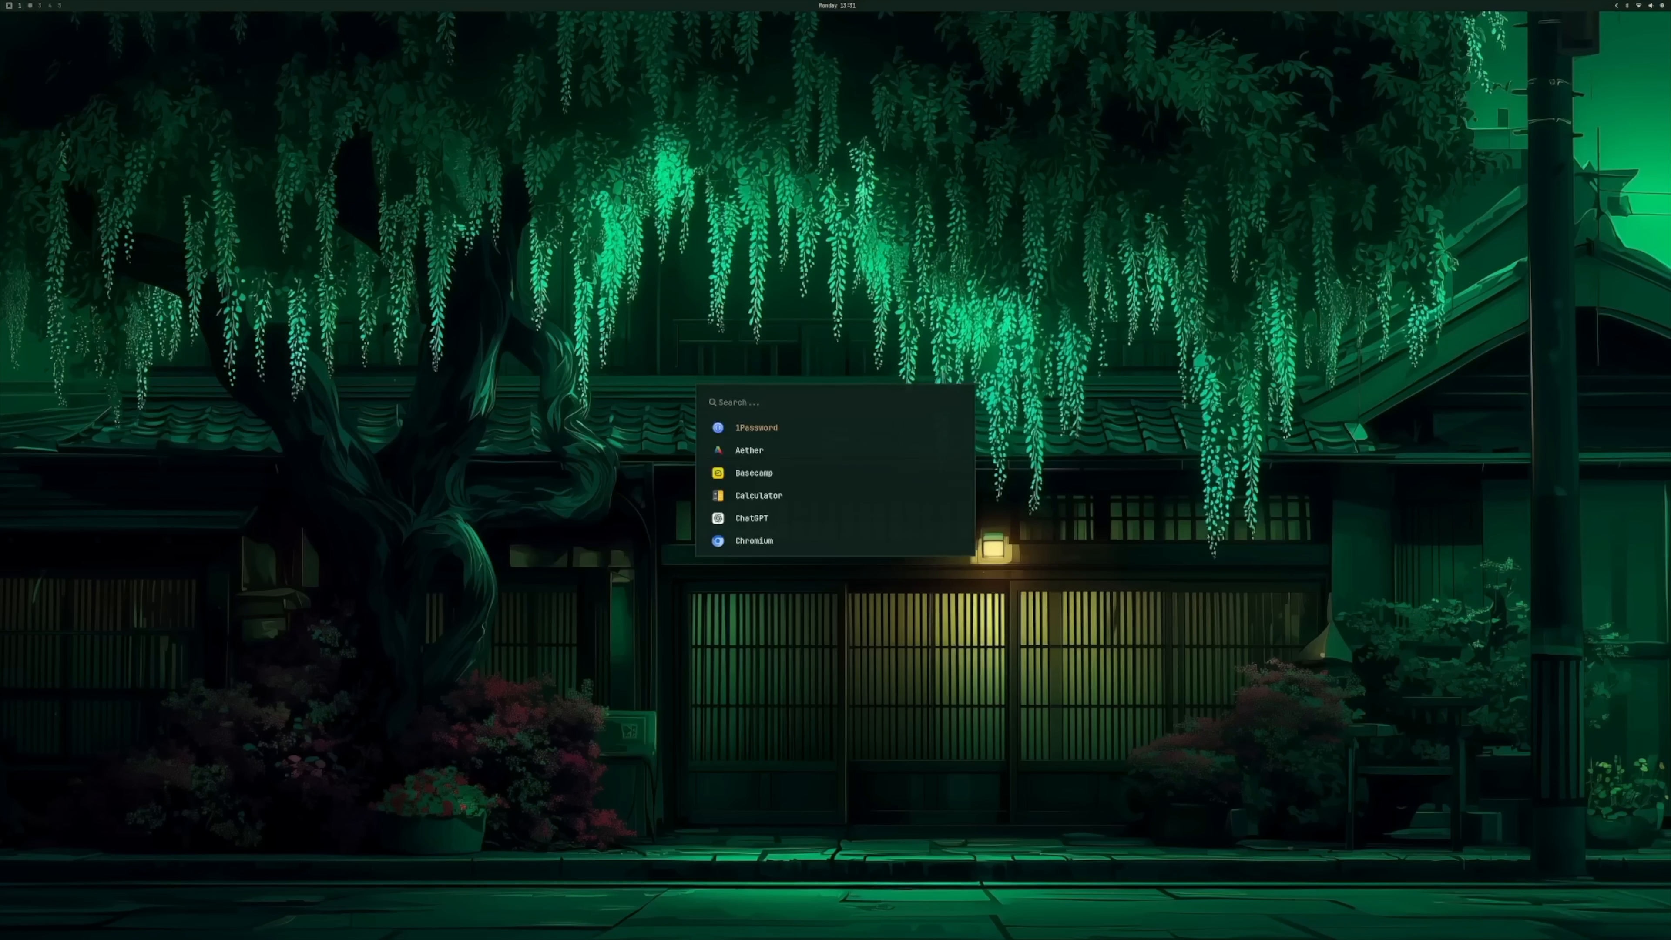
Launch Kdenlive via the launcher search 'kden', close the terminal, then launch Audacity.
{"action": "type", "text": "kden"}
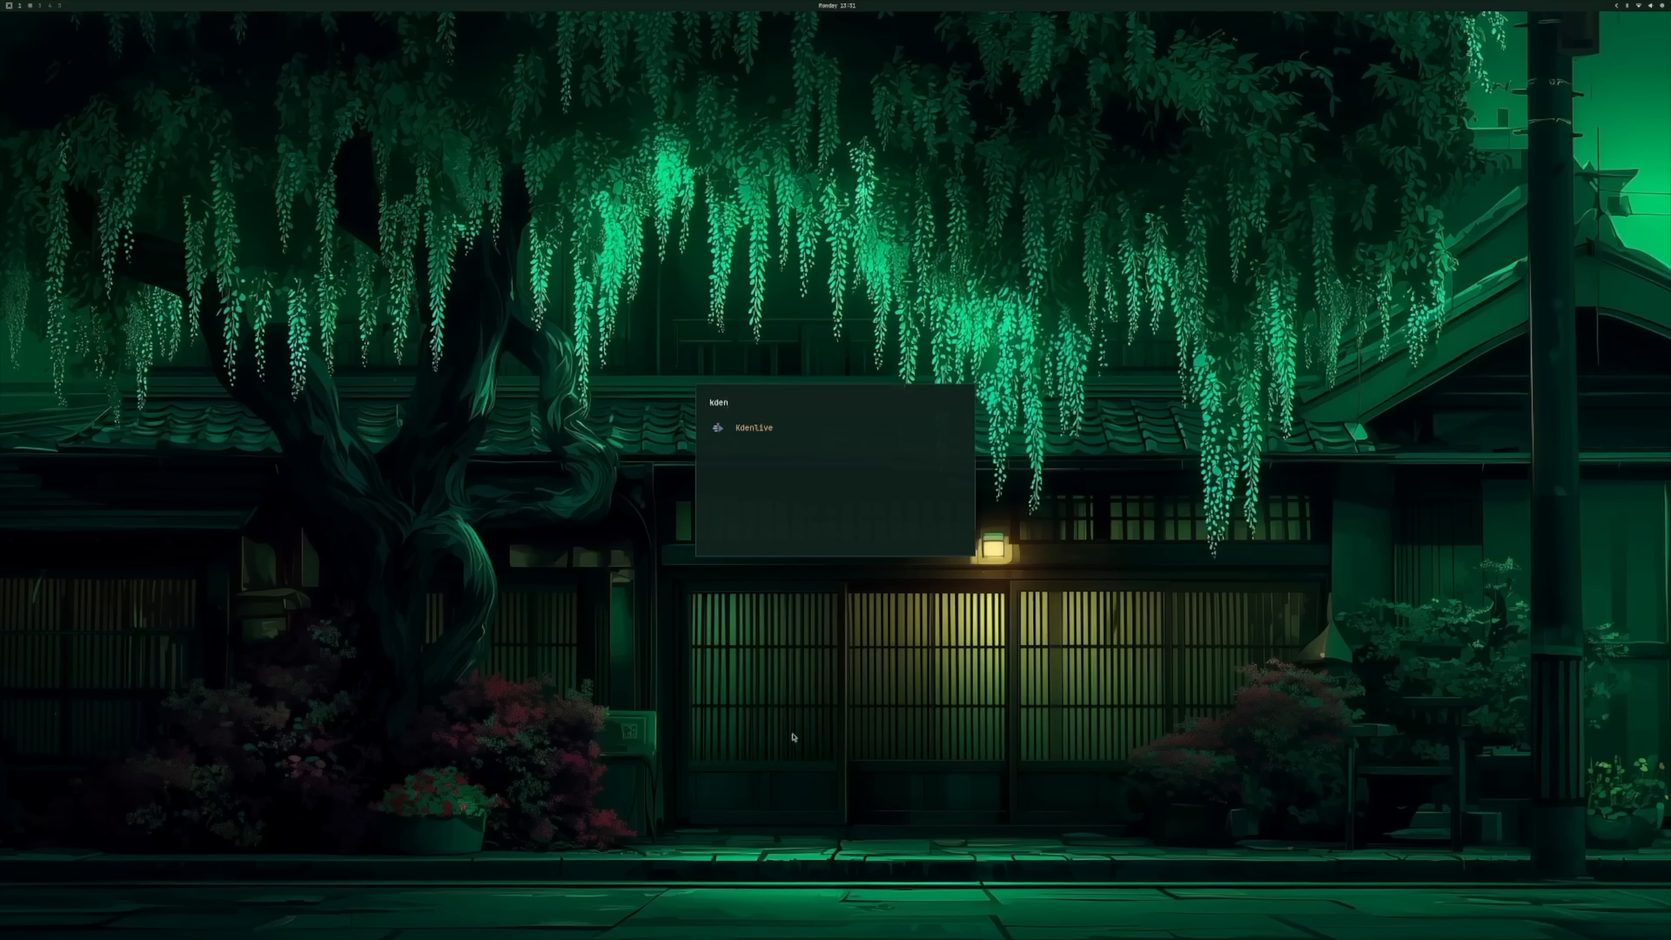
{"action": "left_click", "coordinate": [751, 427]}
{"action": "type", "text": "sudo pacman -S nodej"}
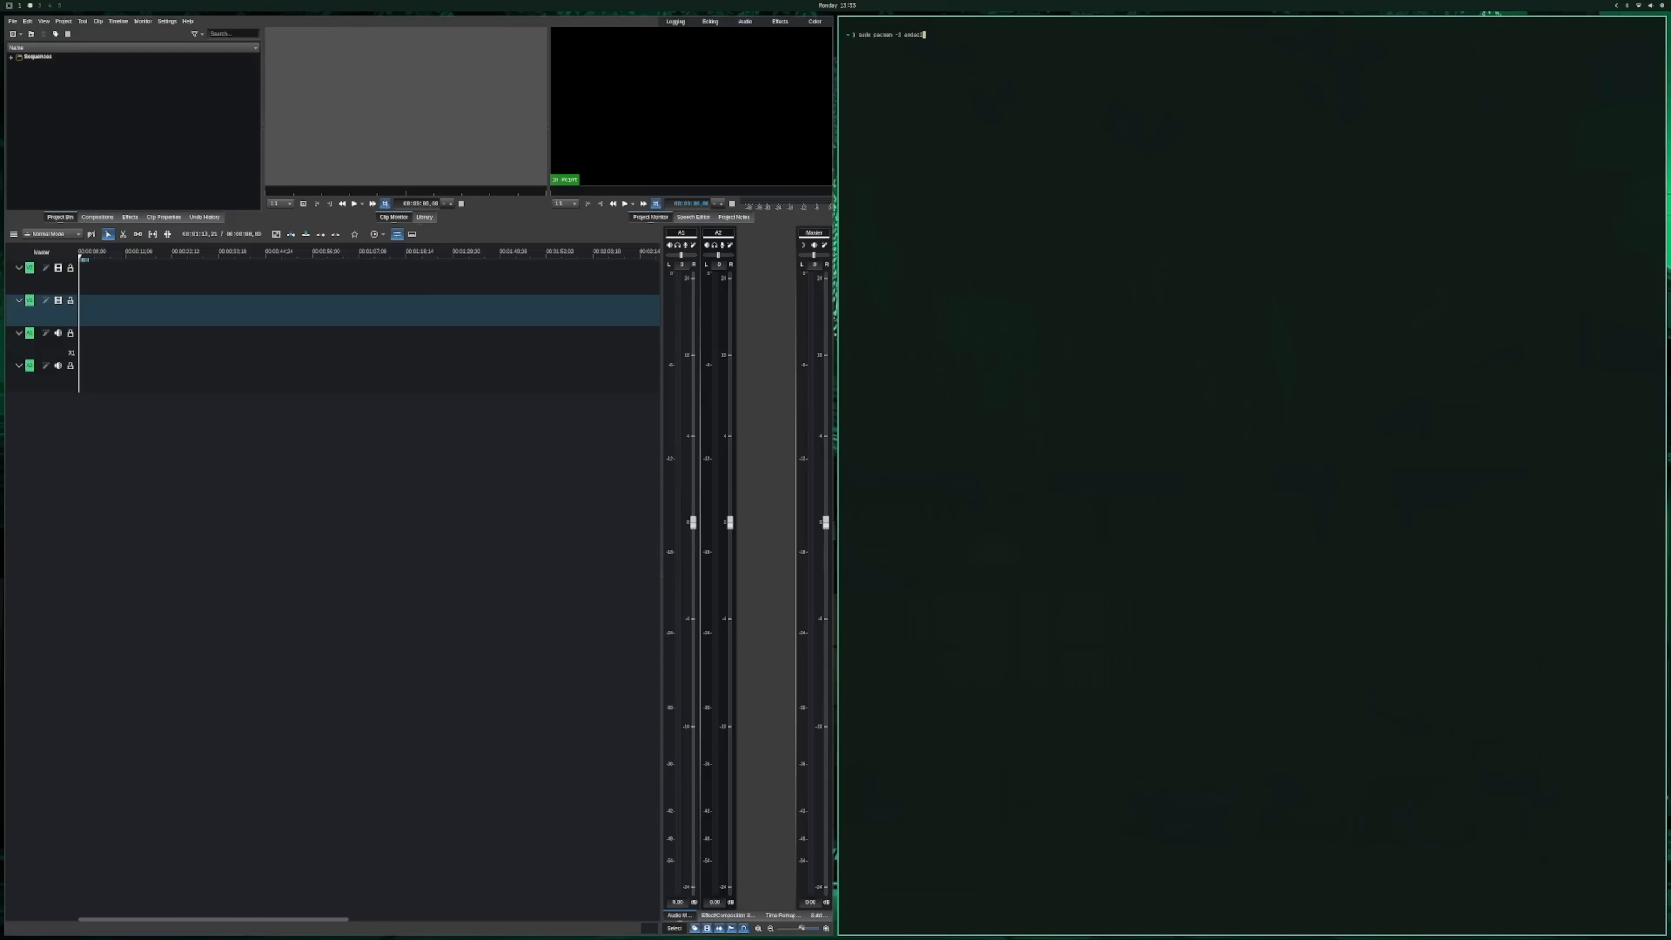
{"action": "key", "text": "Return"}
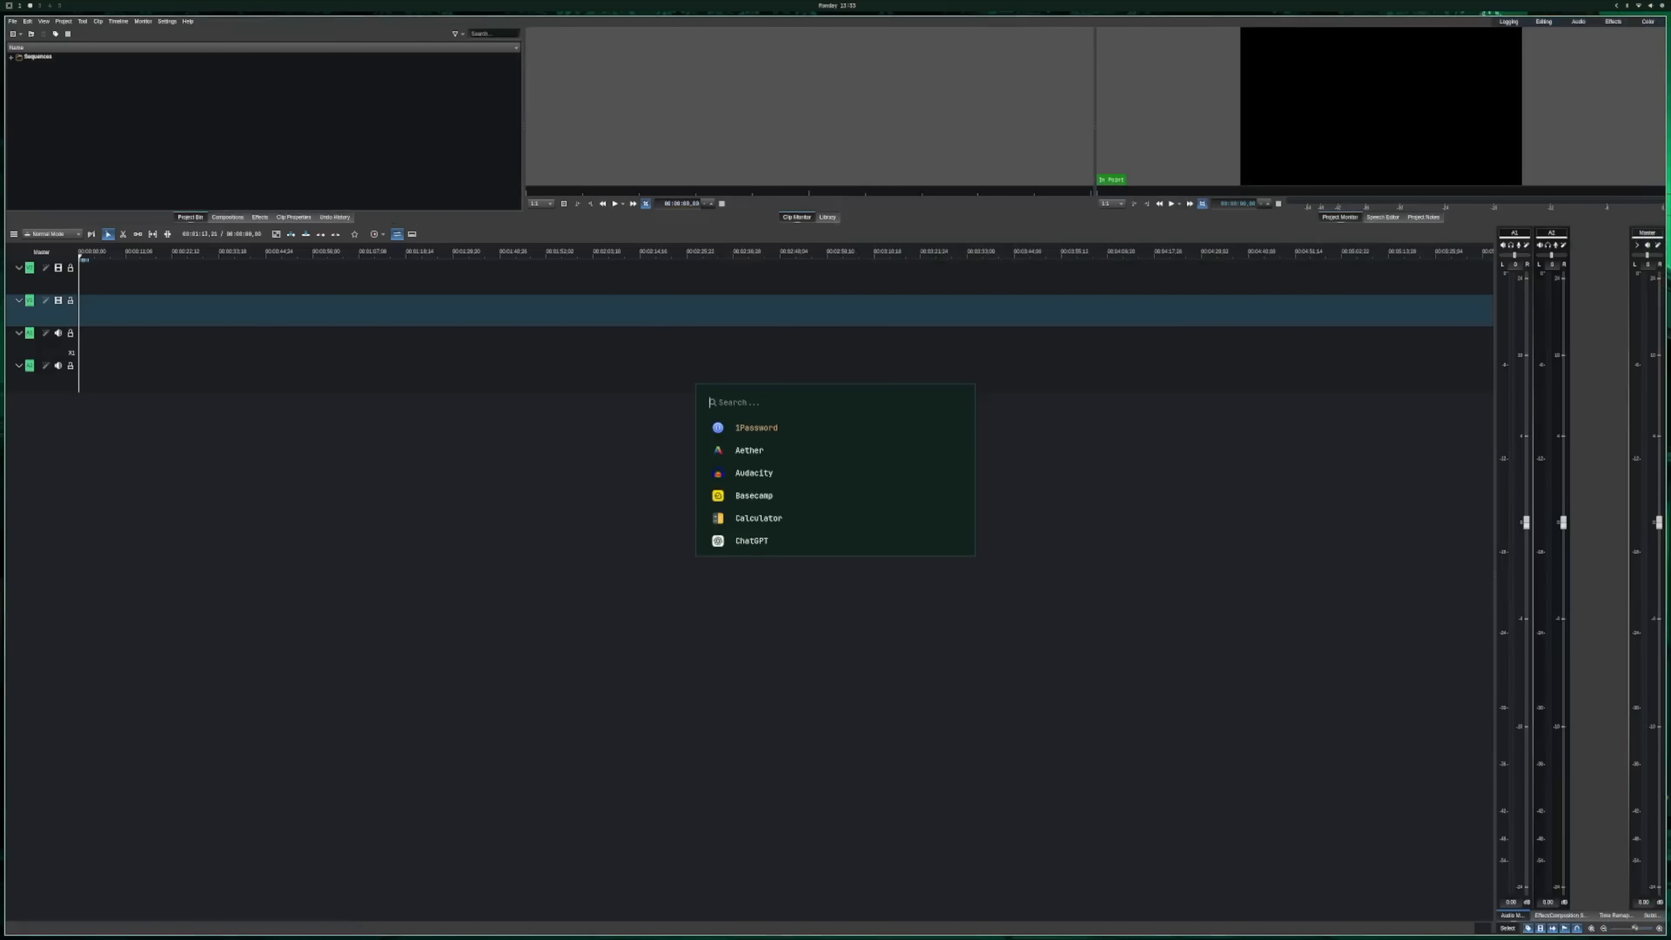
{"action": "left_click", "coordinate": [753, 471]}
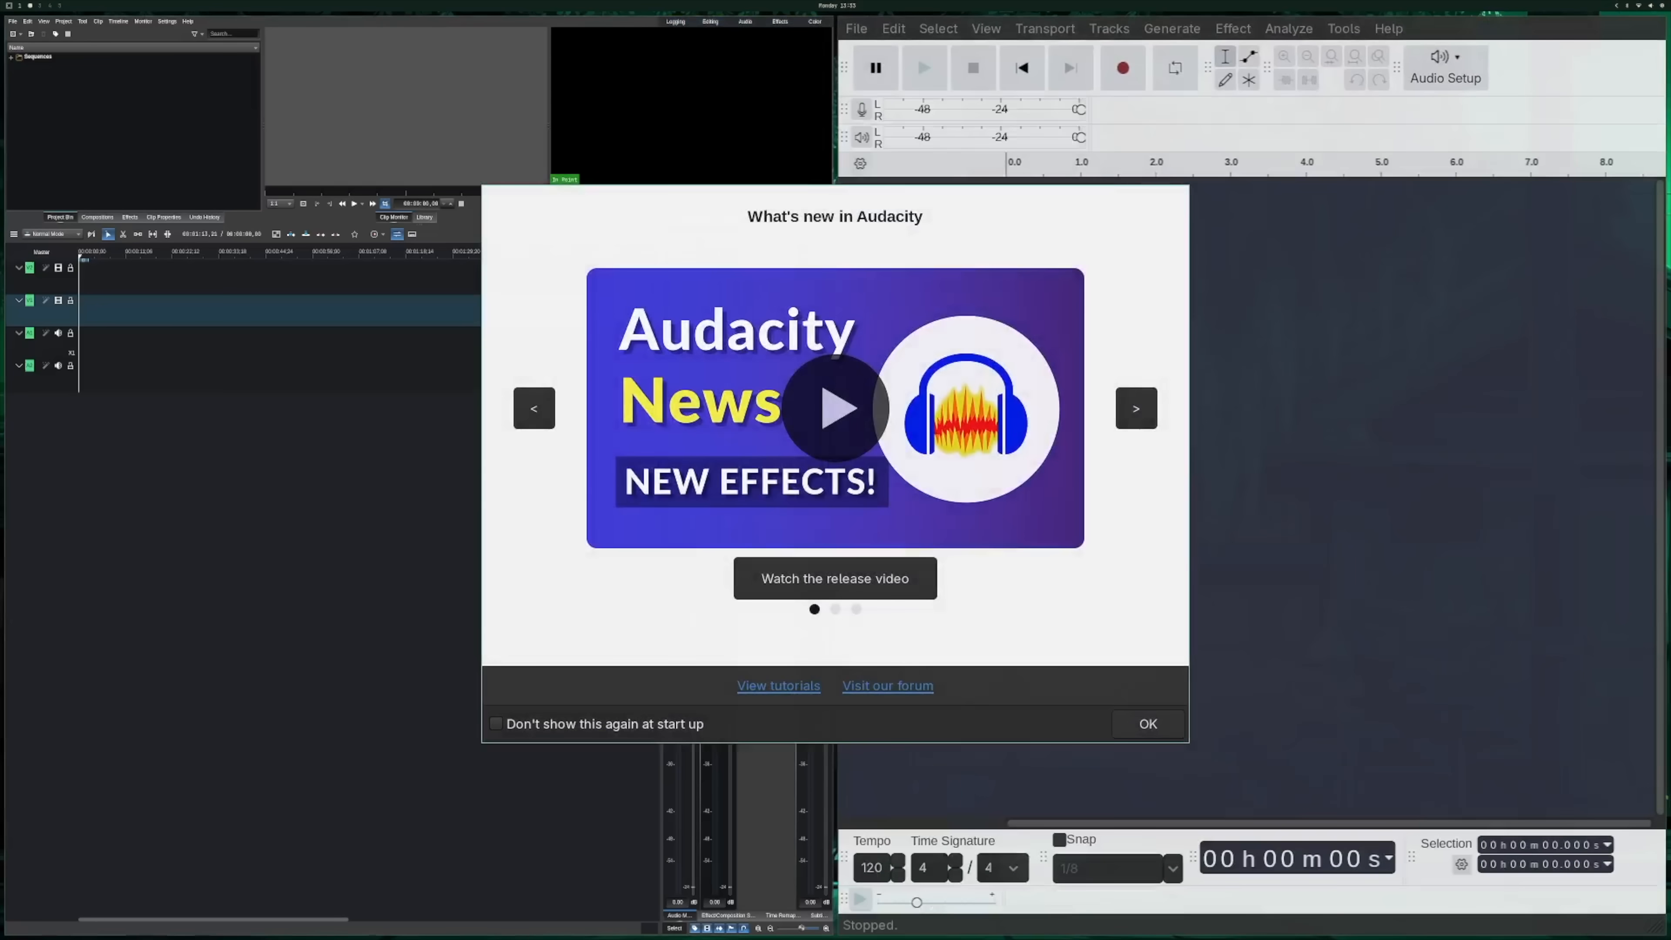
Dismiss the 'What's new in Audacity' dialog with OK.
{"action": "left_click", "coordinate": [1146, 723]}
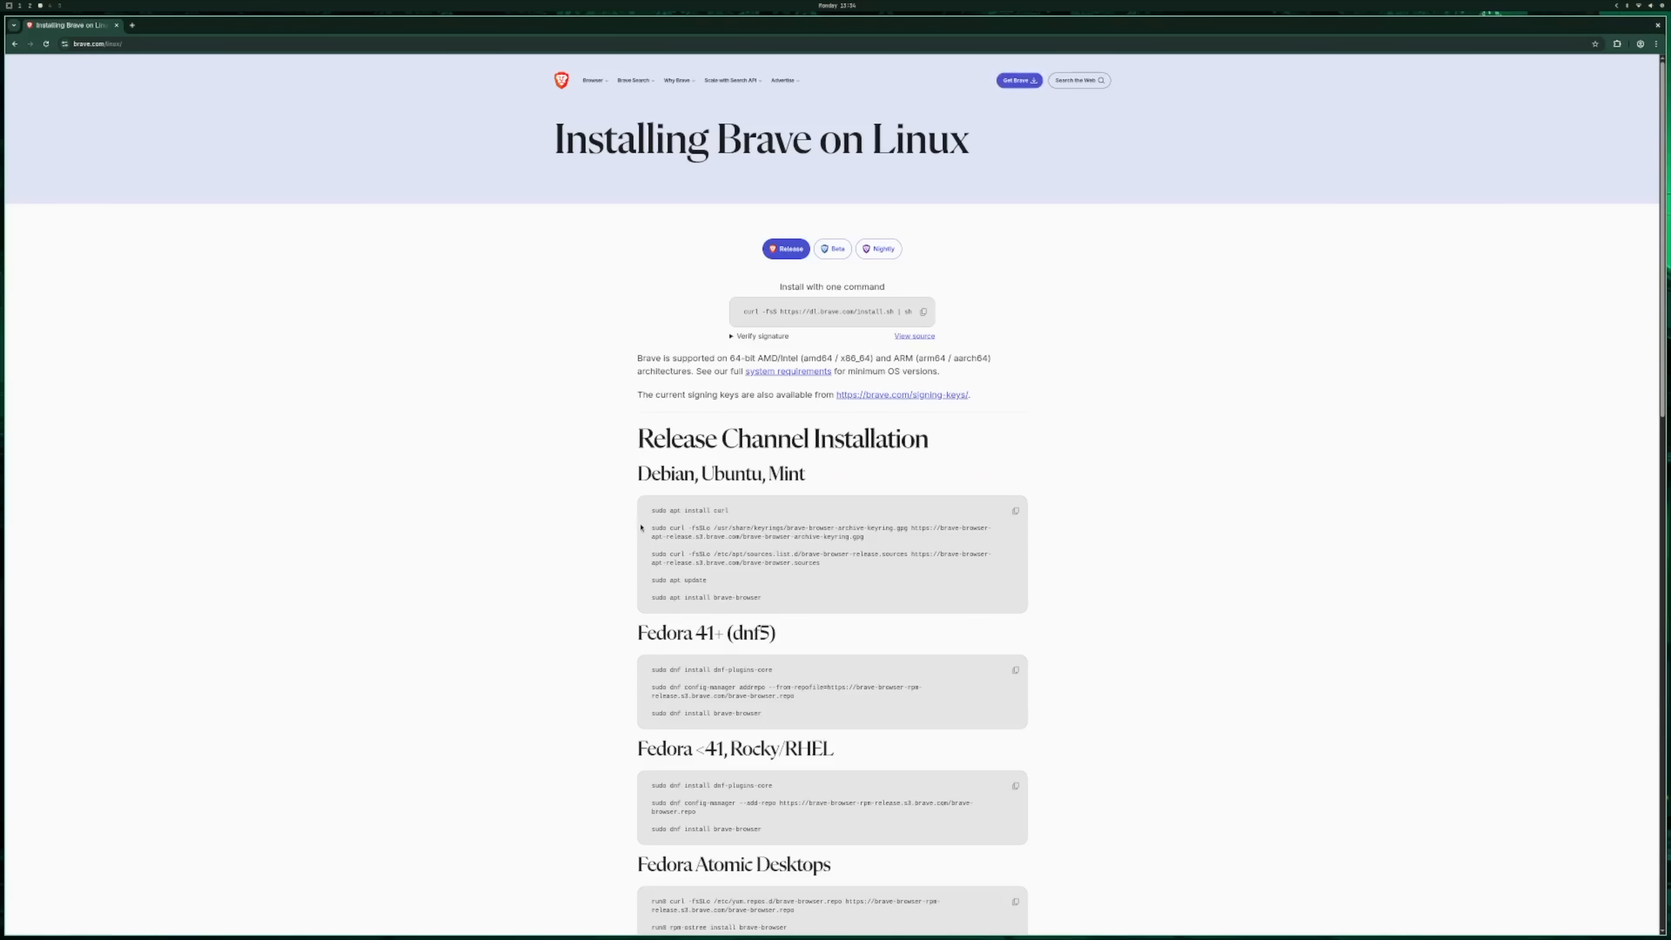
Scroll down the Brave Linux install page toward the Arch instructions.
{"action": "scroll", "scroll_direction": "down", "scroll_amount": 3}
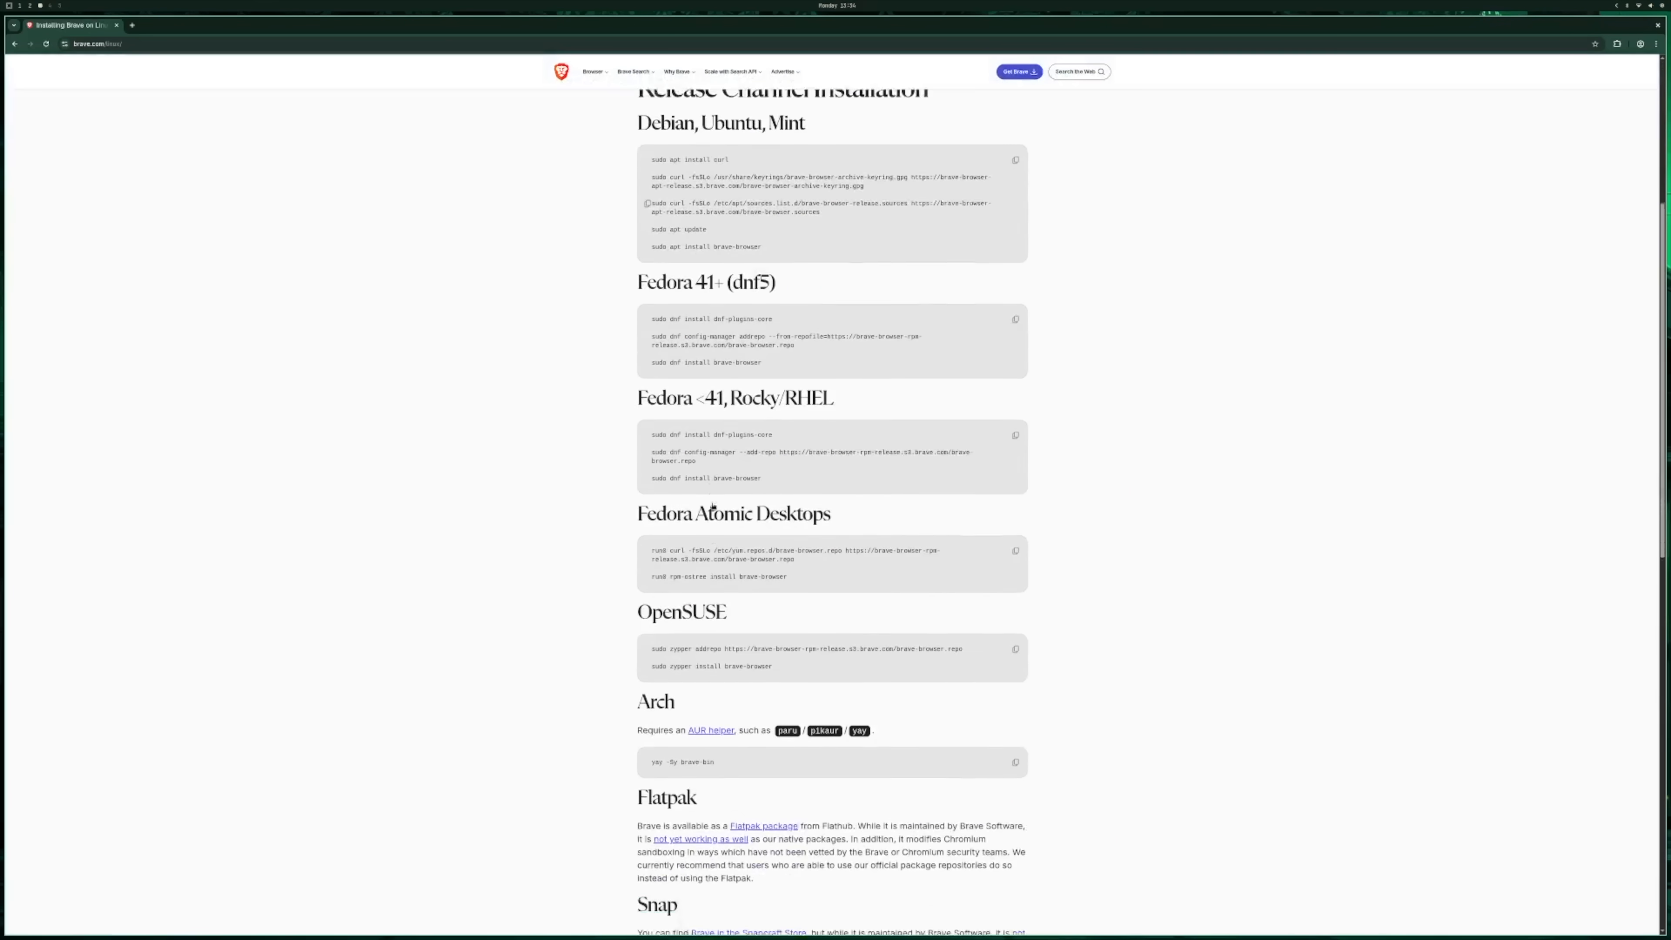
{"action": "scroll", "scroll_direction": "down", "scroll_amount": 3}
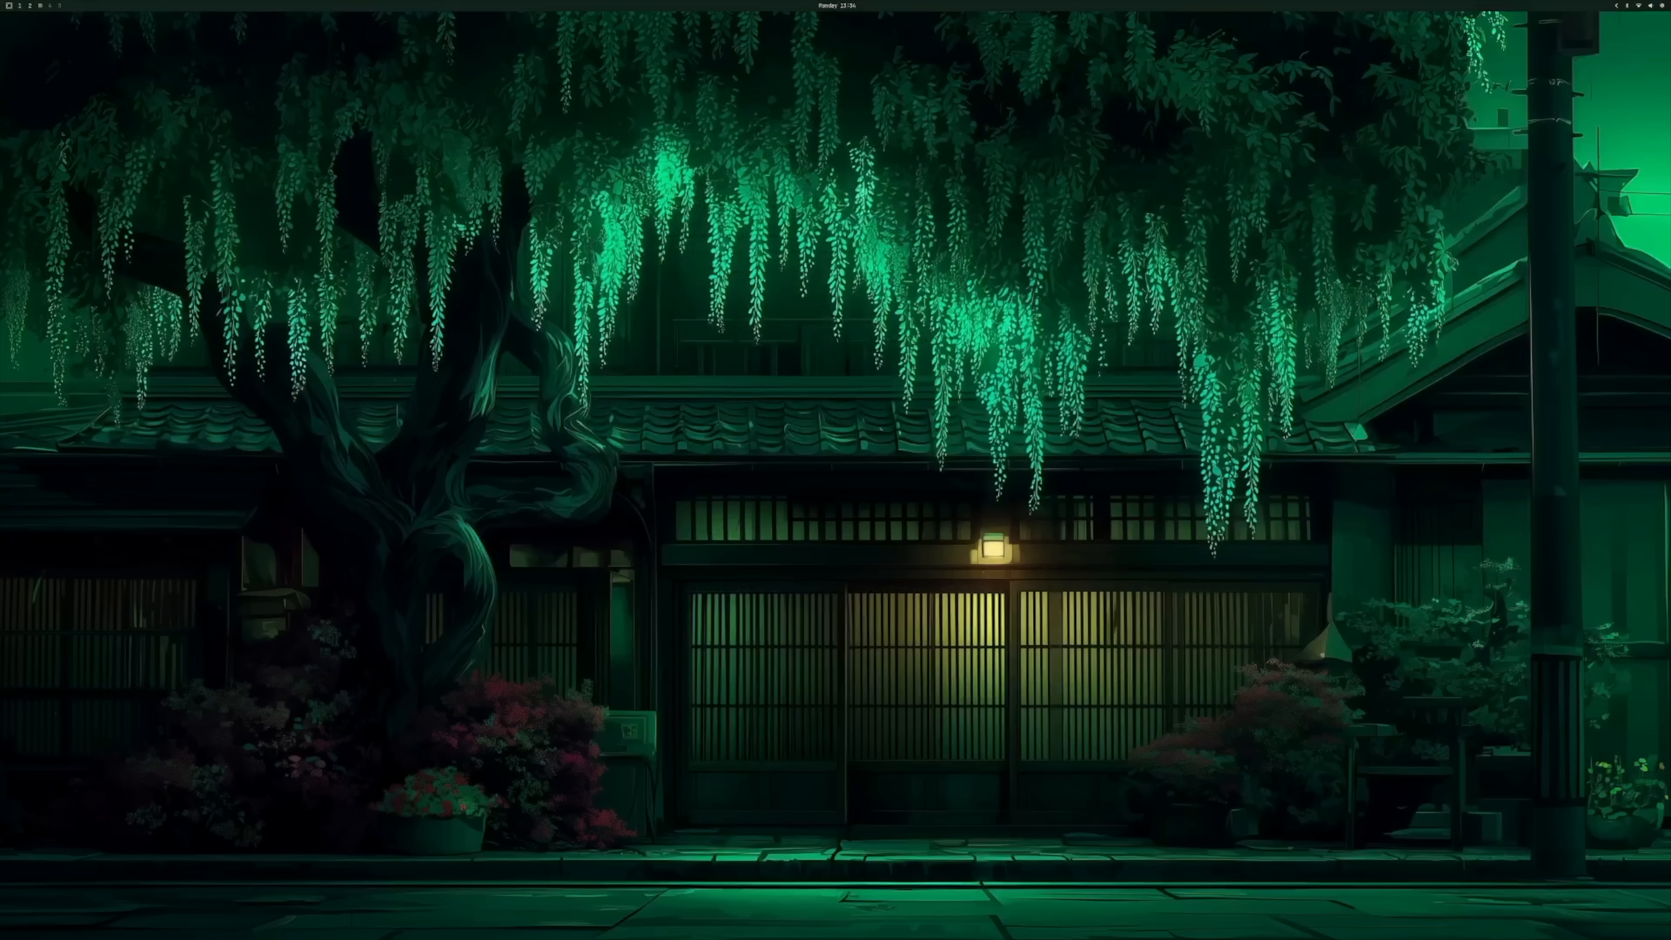
Launch Brave via 'bra', fullscreen the YouTube video and jump to the Linux Mint Customization chapter.
{"action": "type", "text": "bra"}
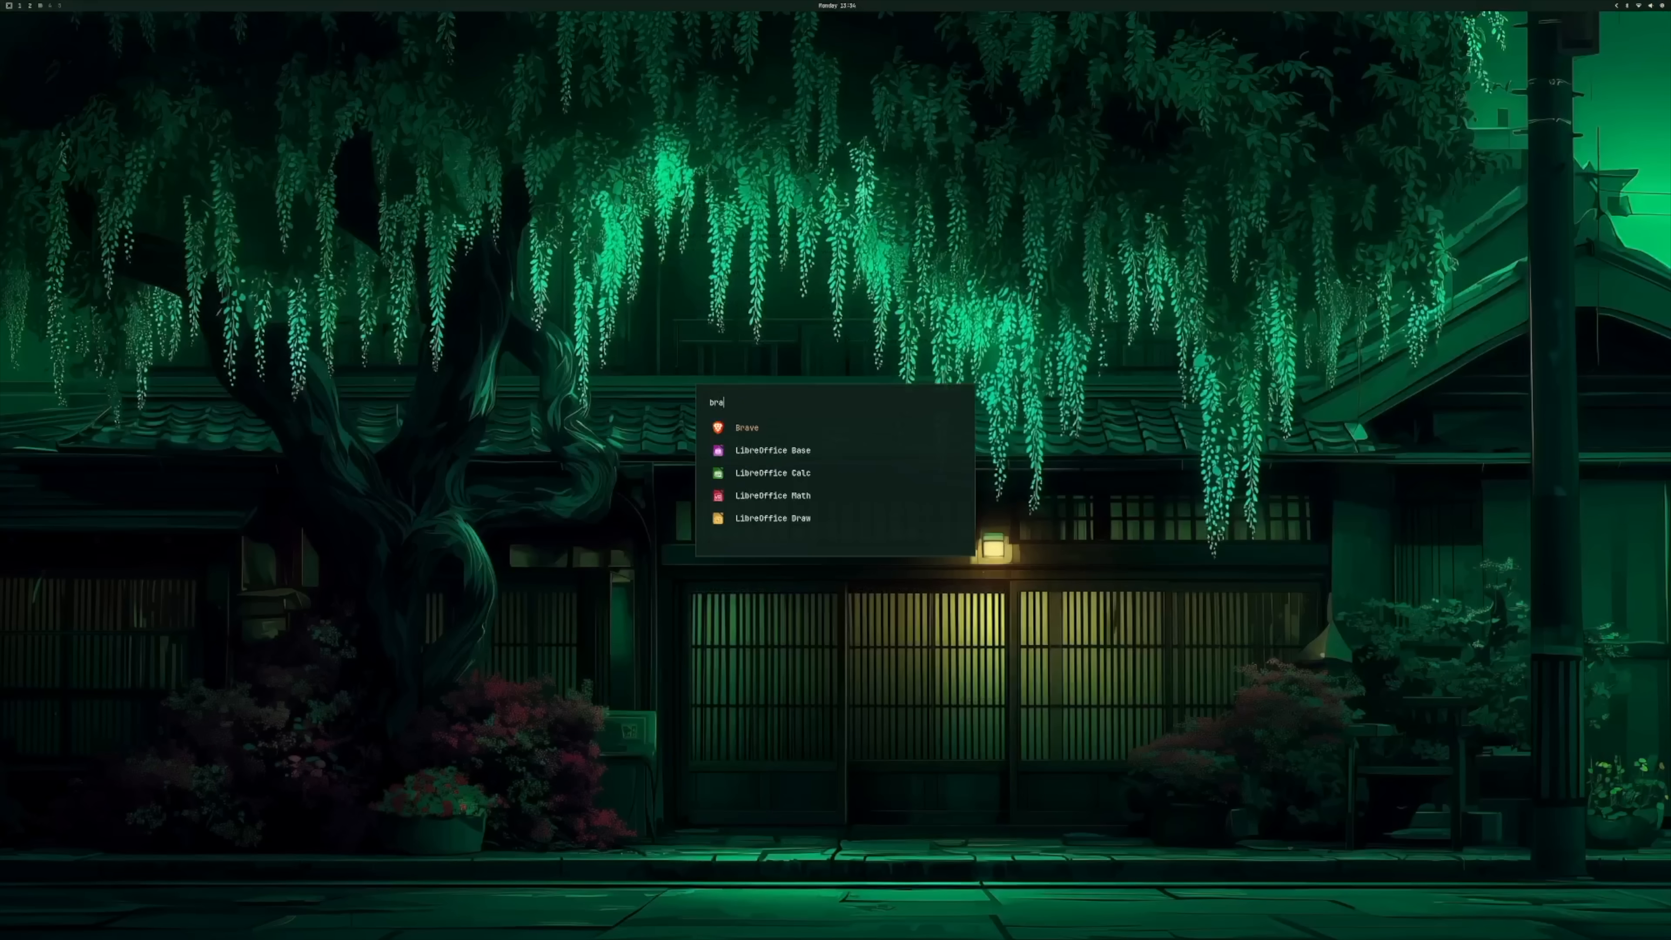
{"action": "left_click", "coordinate": [747, 427]}
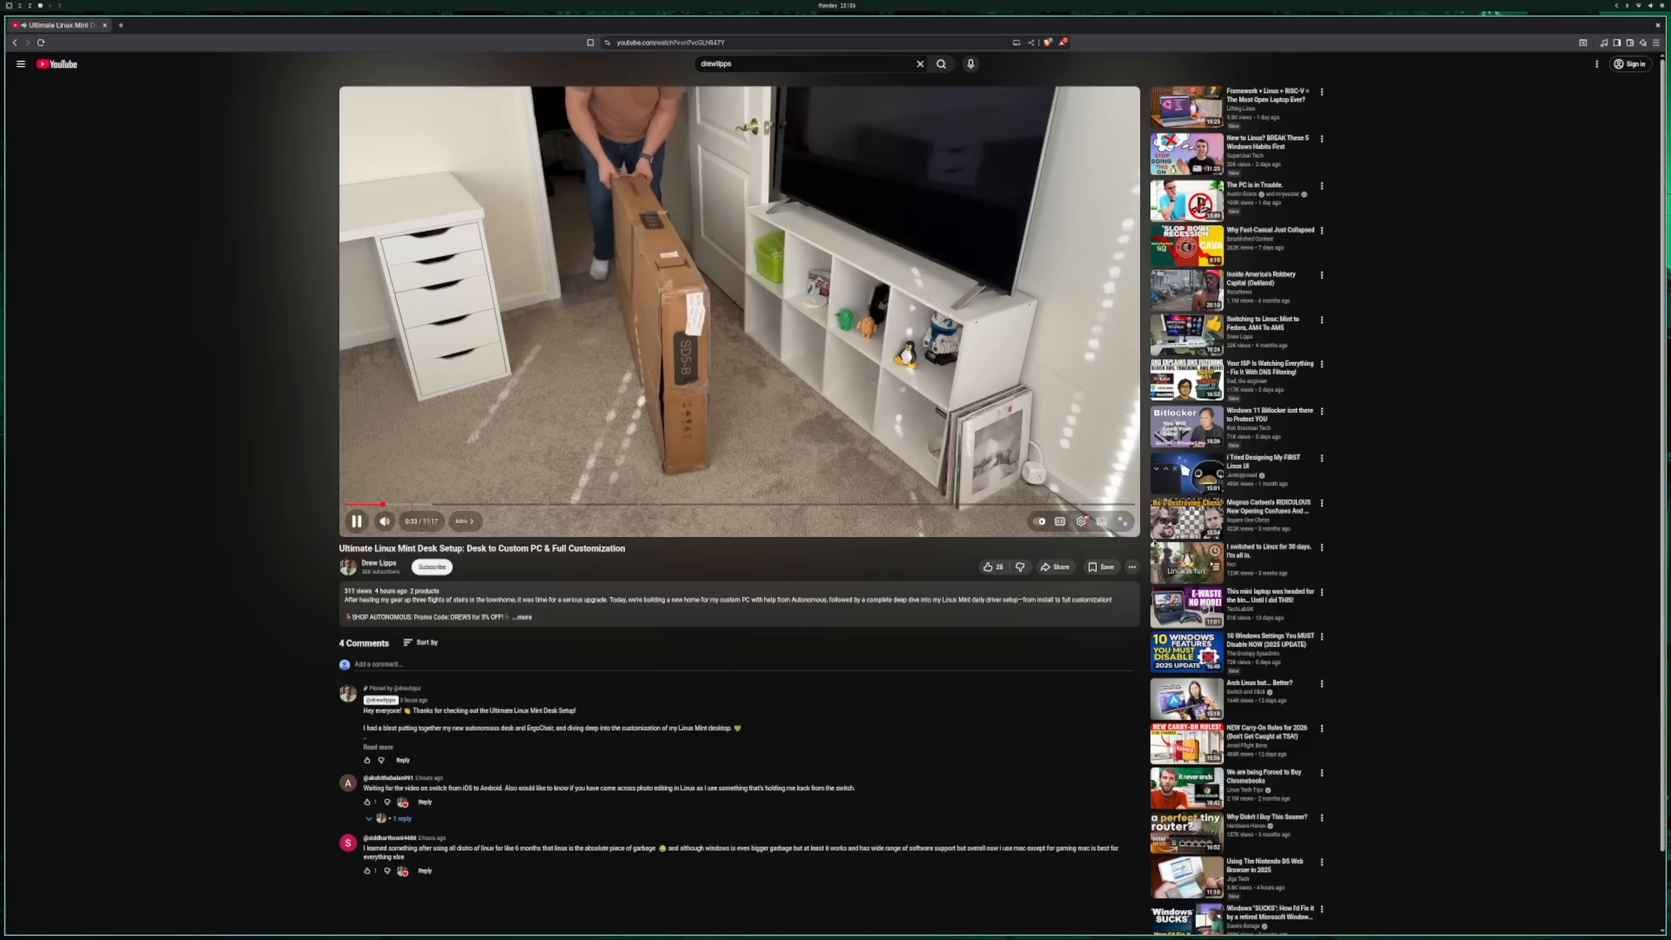
{"action": "left_click", "coordinate": [1126, 522]}
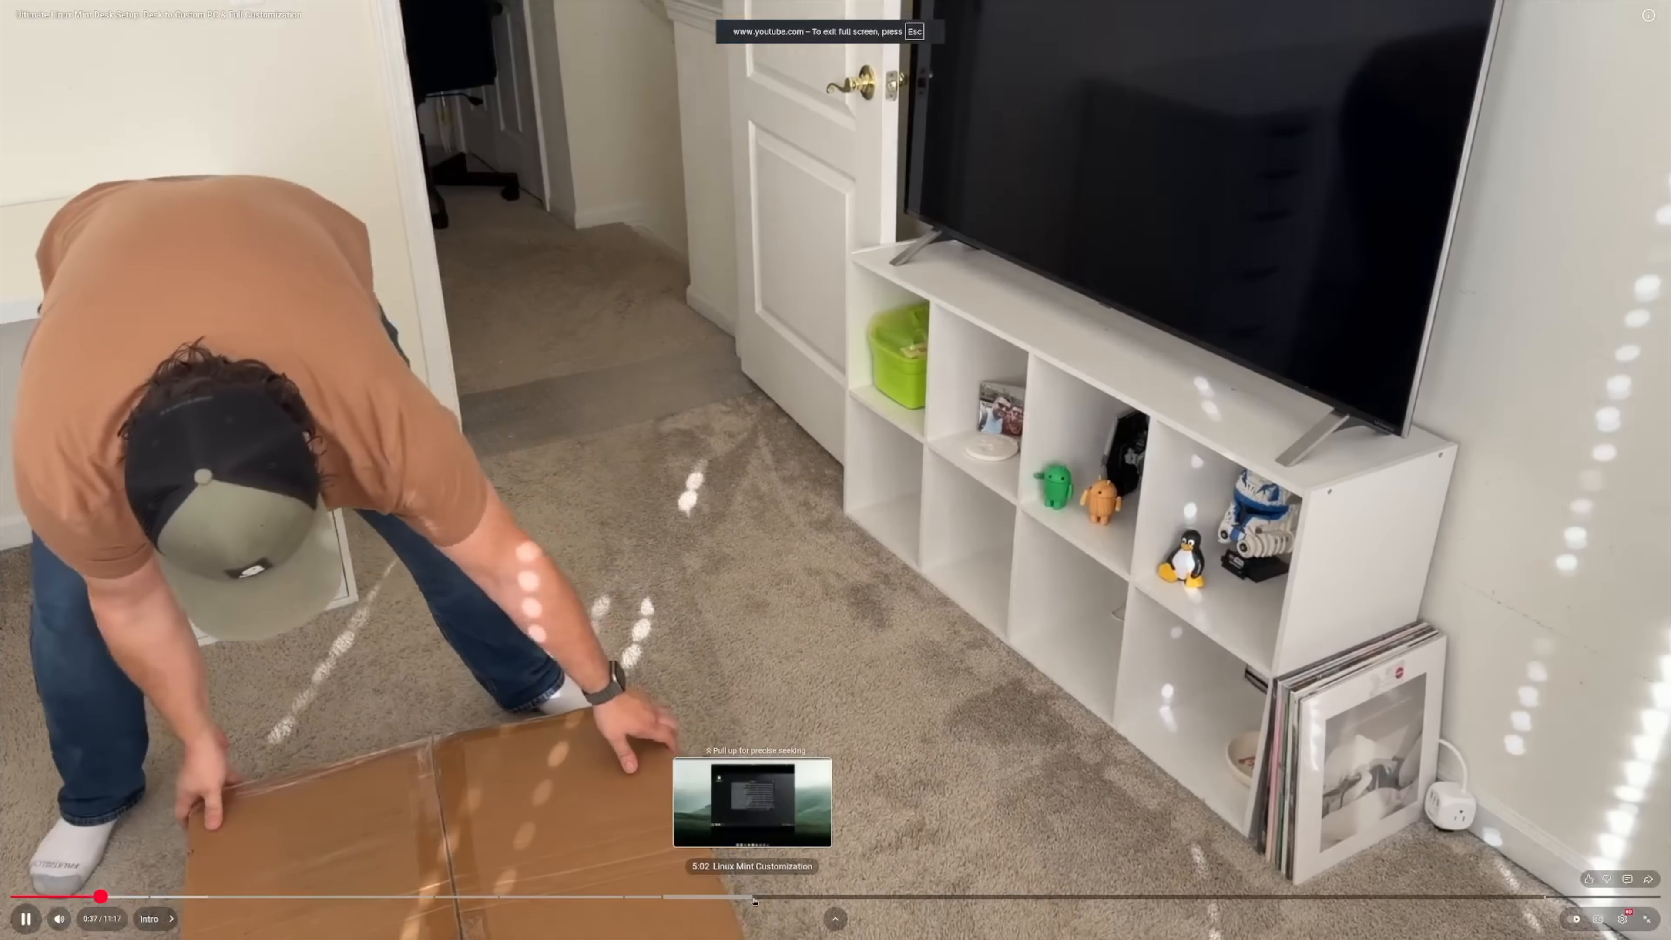
{"action": "left_click", "coordinate": [757, 897]}
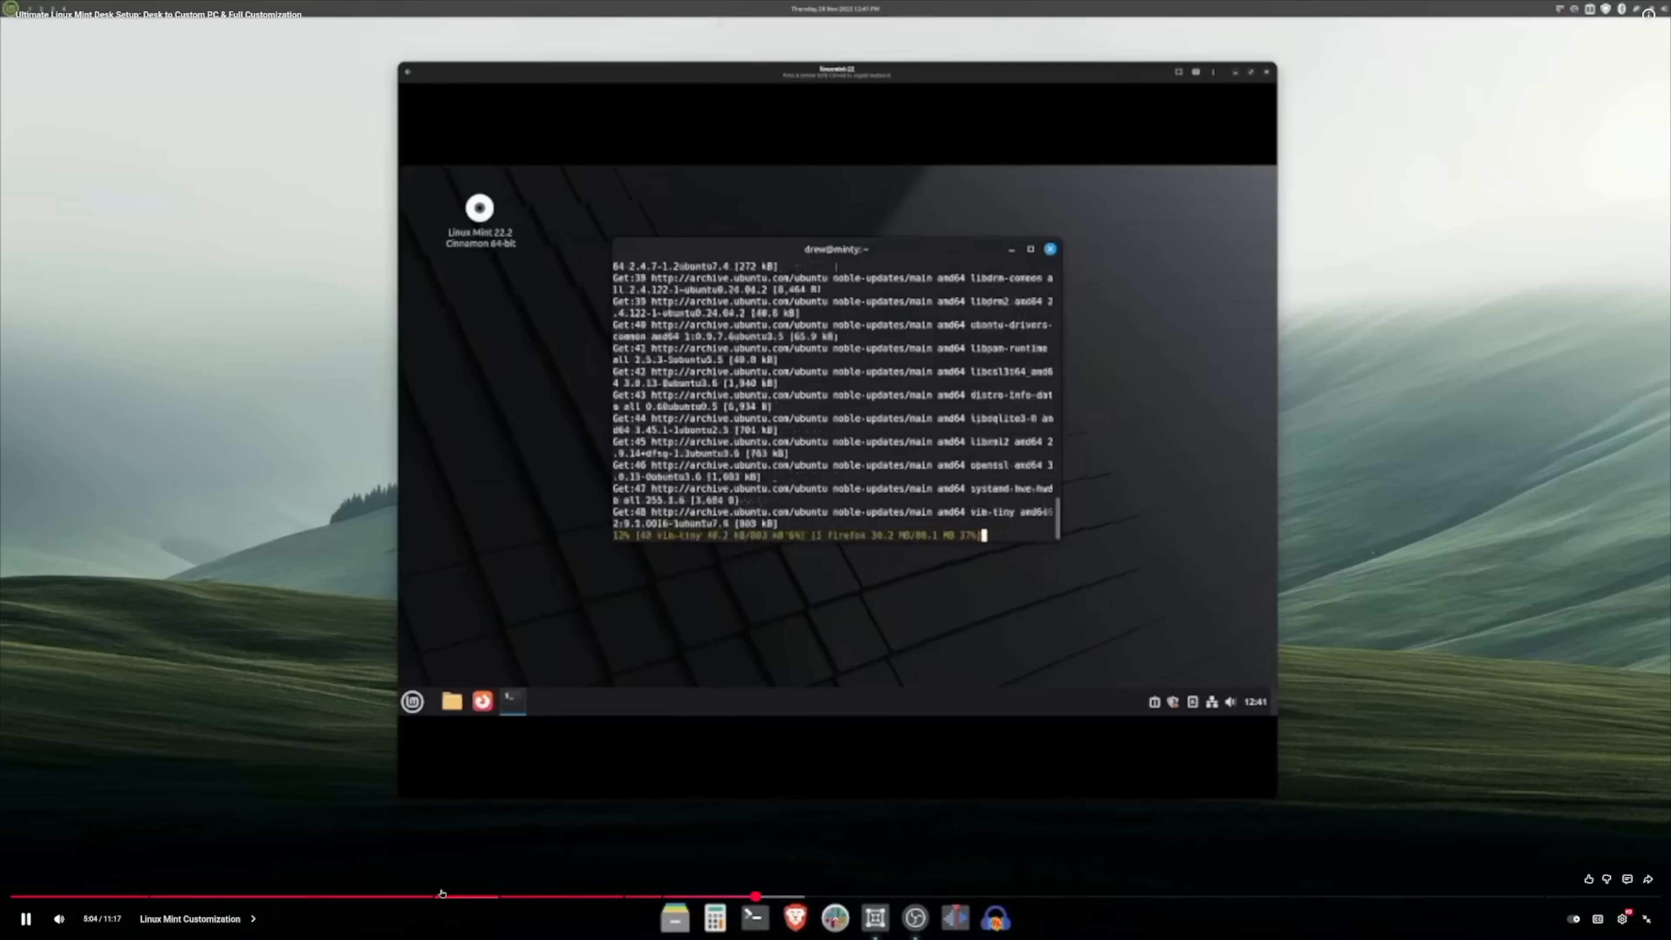